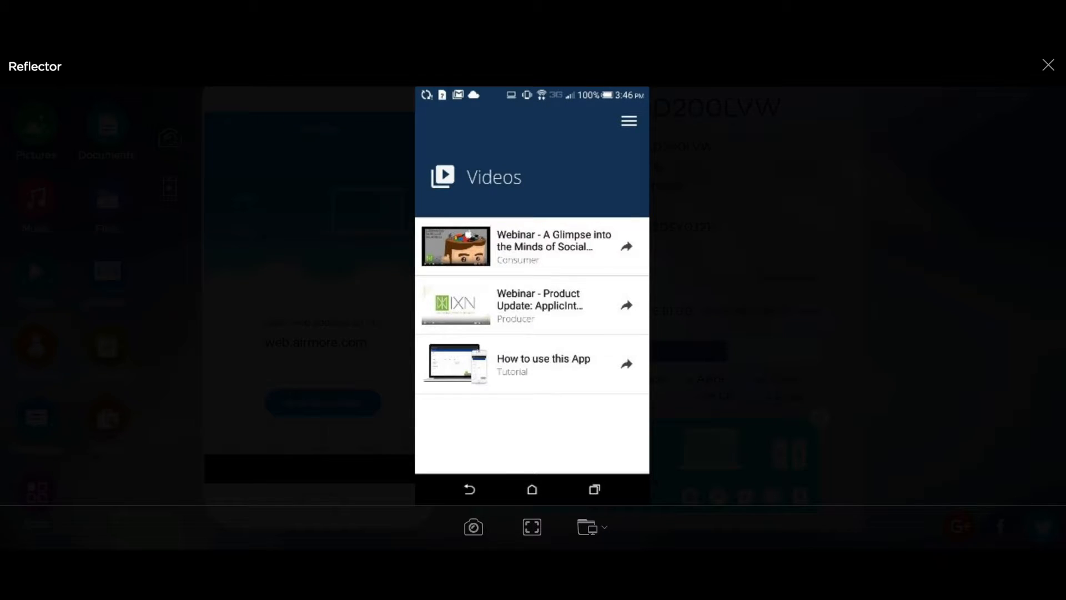
- Navigate through the dashboard sections back to the Videos list
{"action": "left_click", "coordinate": [628, 121]}
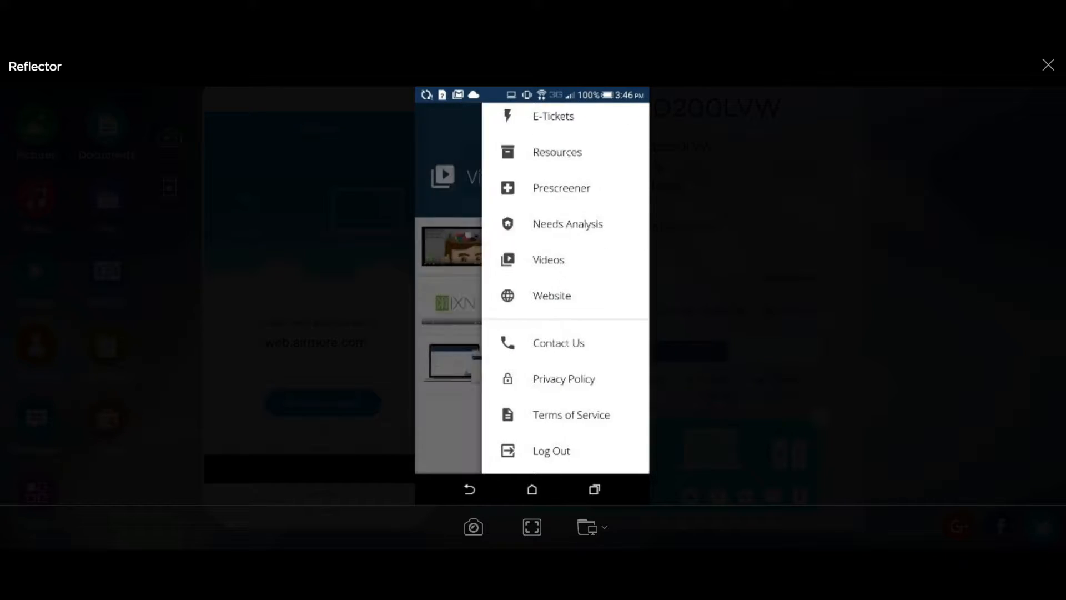
{"action": "left_click", "coordinate": [548, 260]}
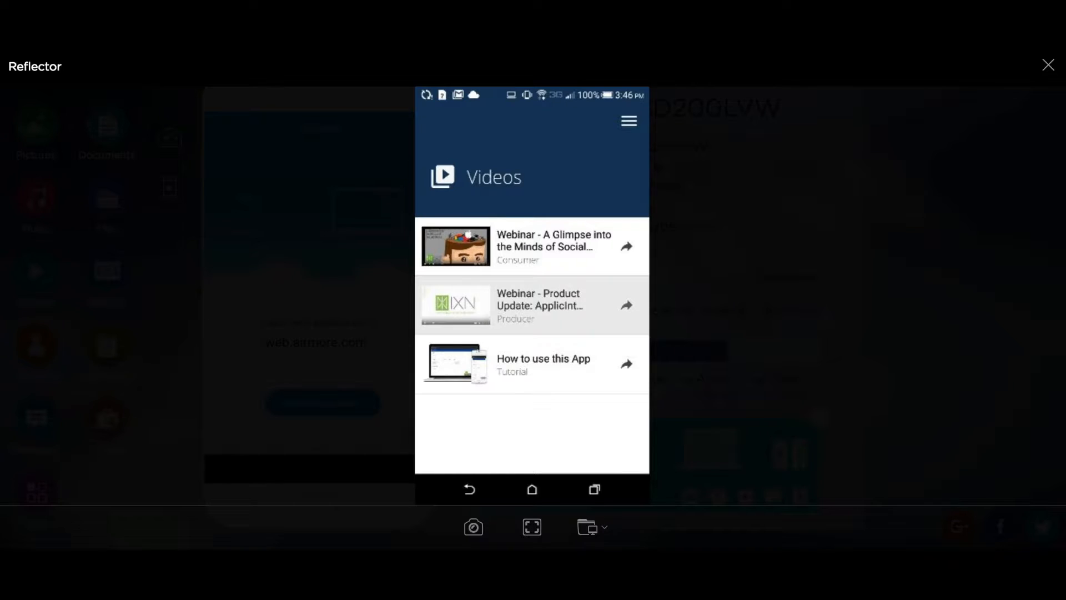
{"action": "left_click", "coordinate": [533, 305]}
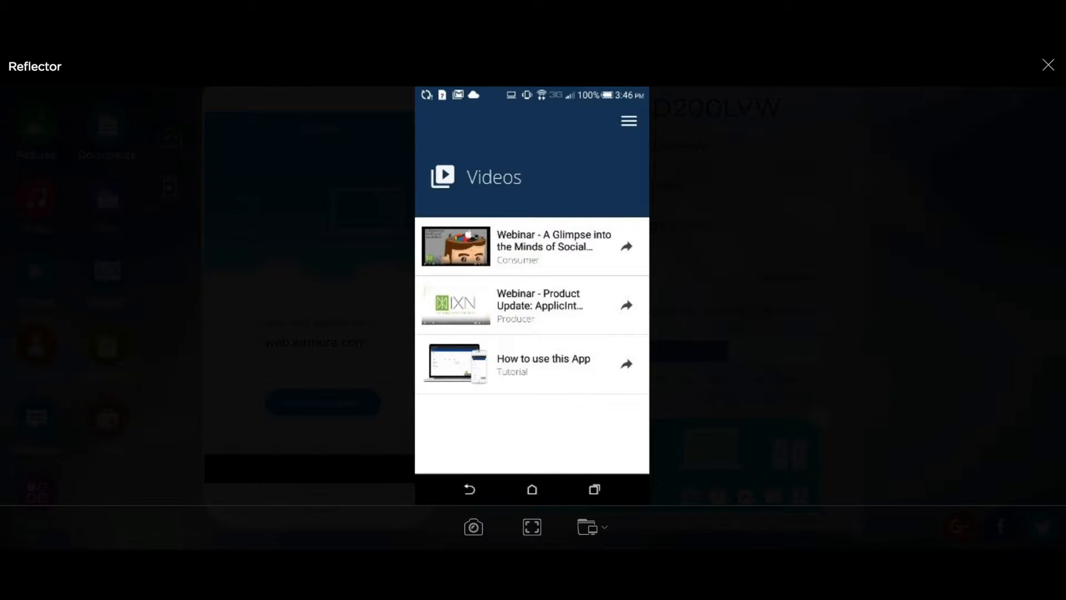
{"action": "left_click", "coordinate": [625, 246]}
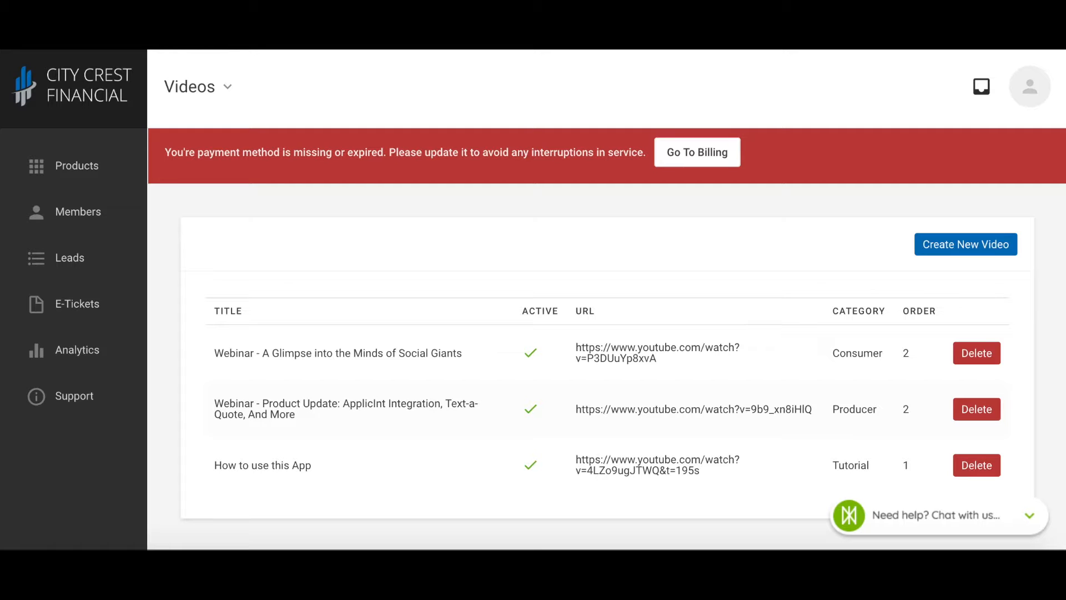
{"action": "mouse_move", "coordinate": [120, 190]}
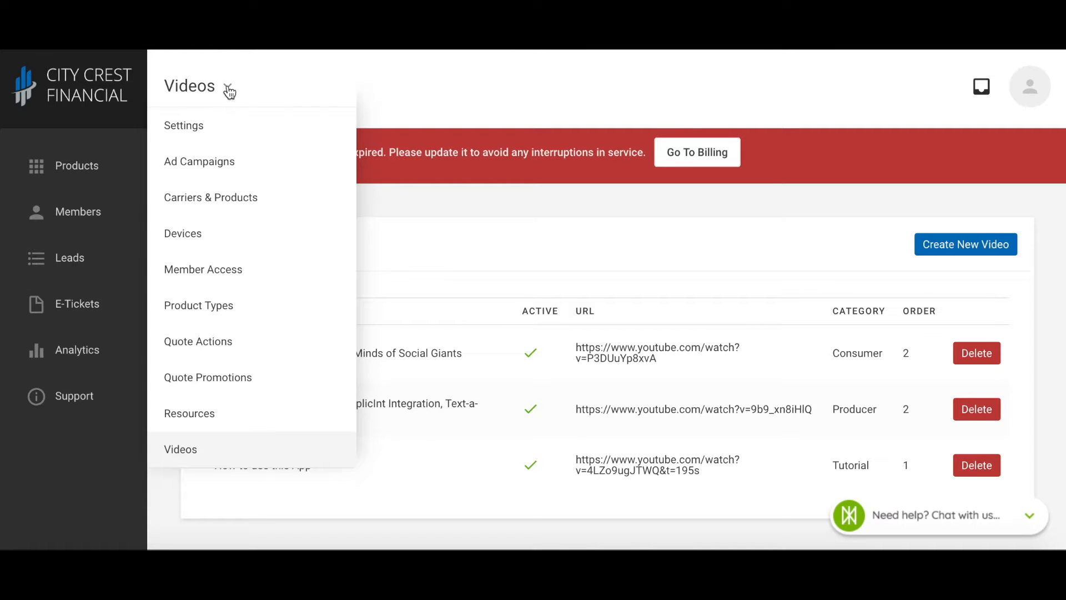
{"action": "left_click", "coordinate": [197, 86]}
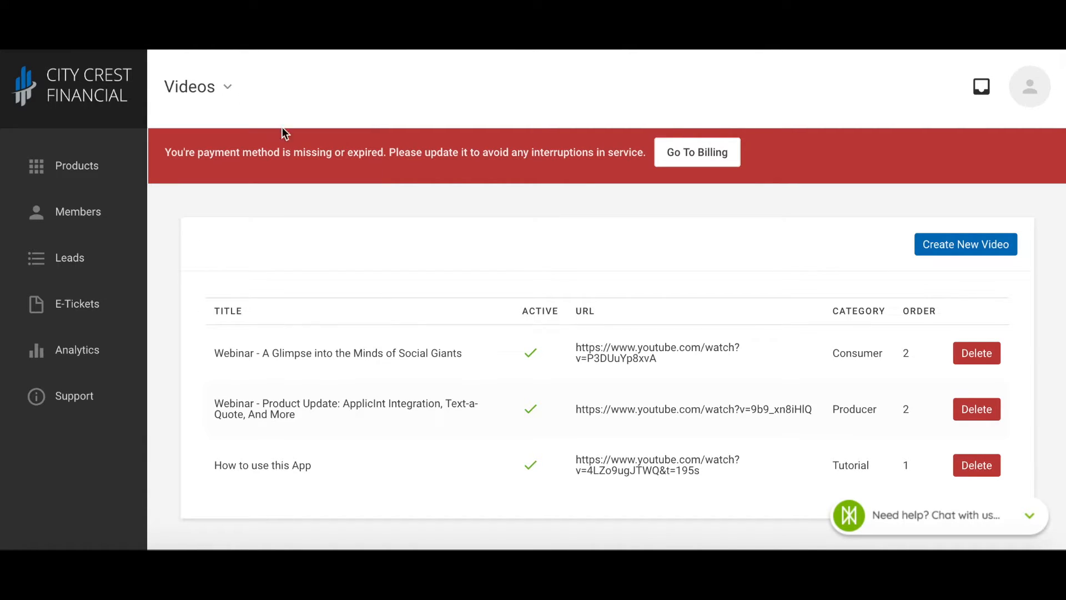
{"action": "mouse_move", "coordinate": [448, 358]}
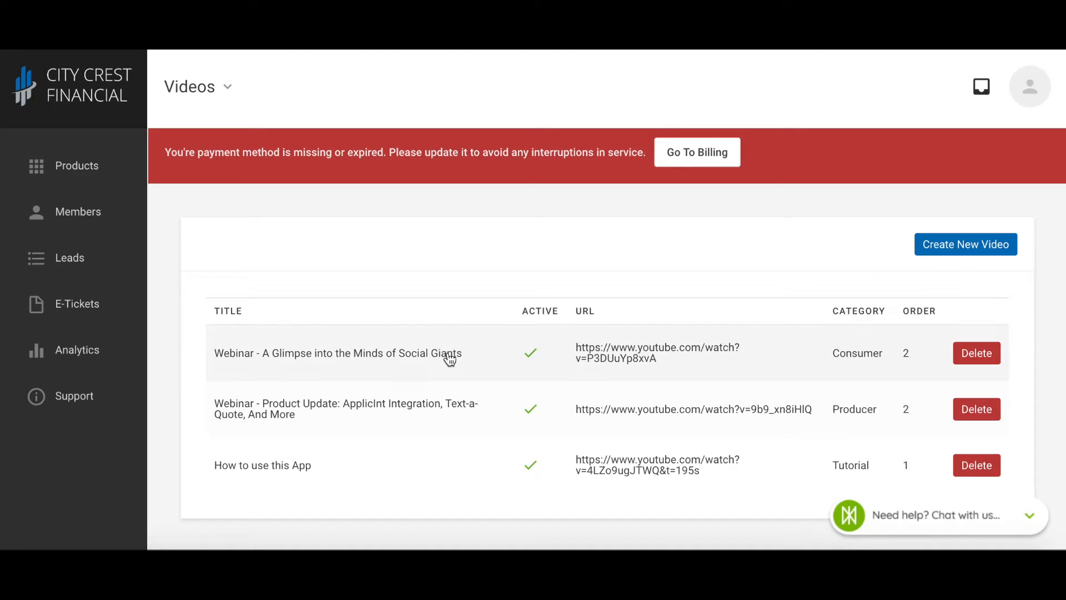
- Open the 'A Glimpse into the Minds of Social Giants' webinar and scroll to its Placeholder Image
{"action": "left_click", "coordinate": [337, 353]}
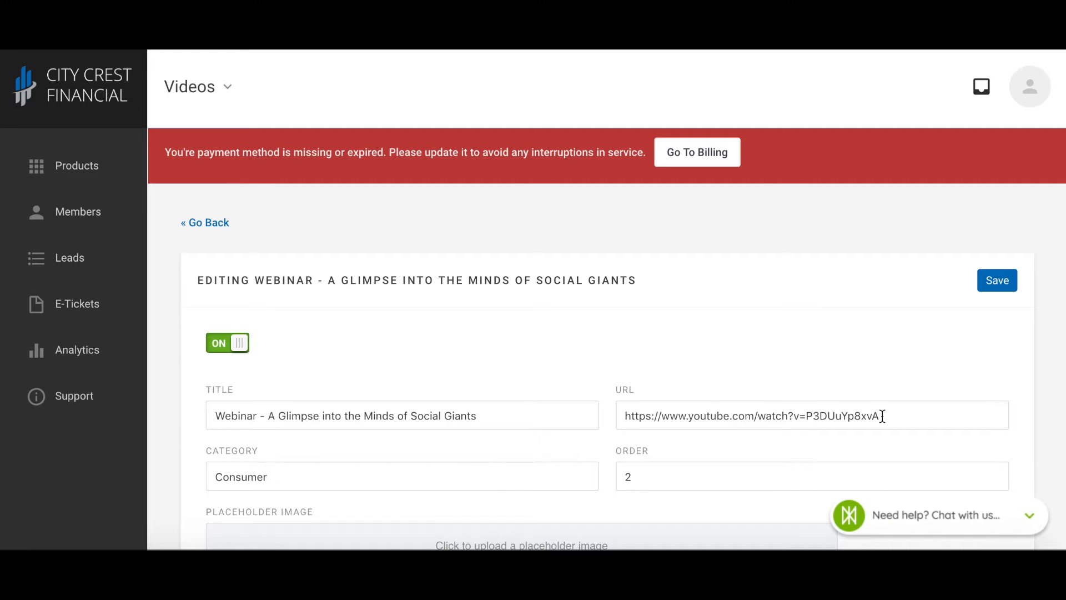
{"action": "mouse_move", "coordinate": [653, 416]}
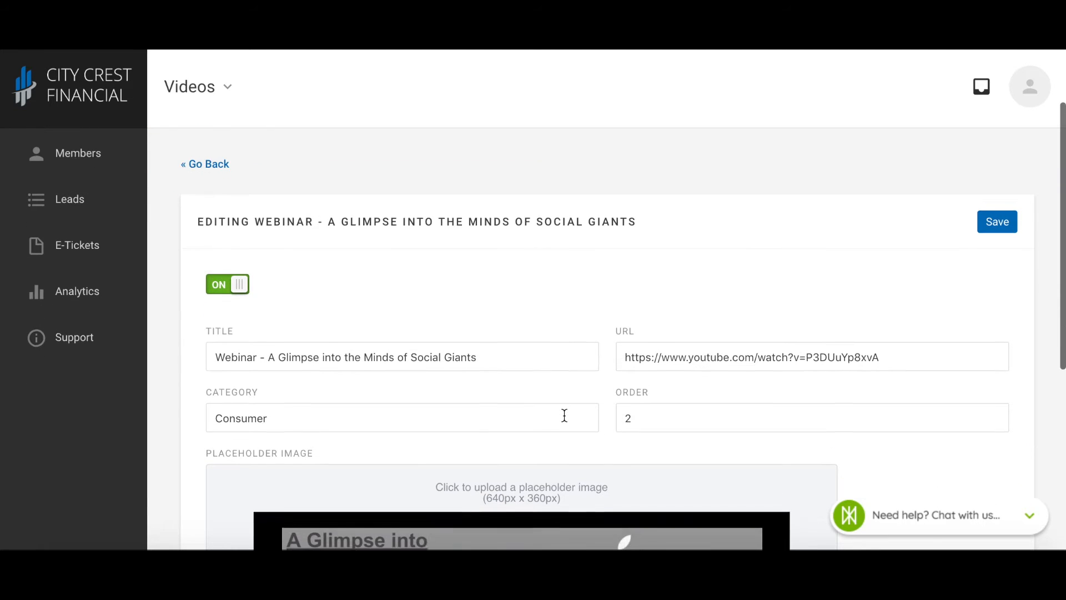
{"action": "scroll", "scroll_direction": "down", "scroll_amount": 3}
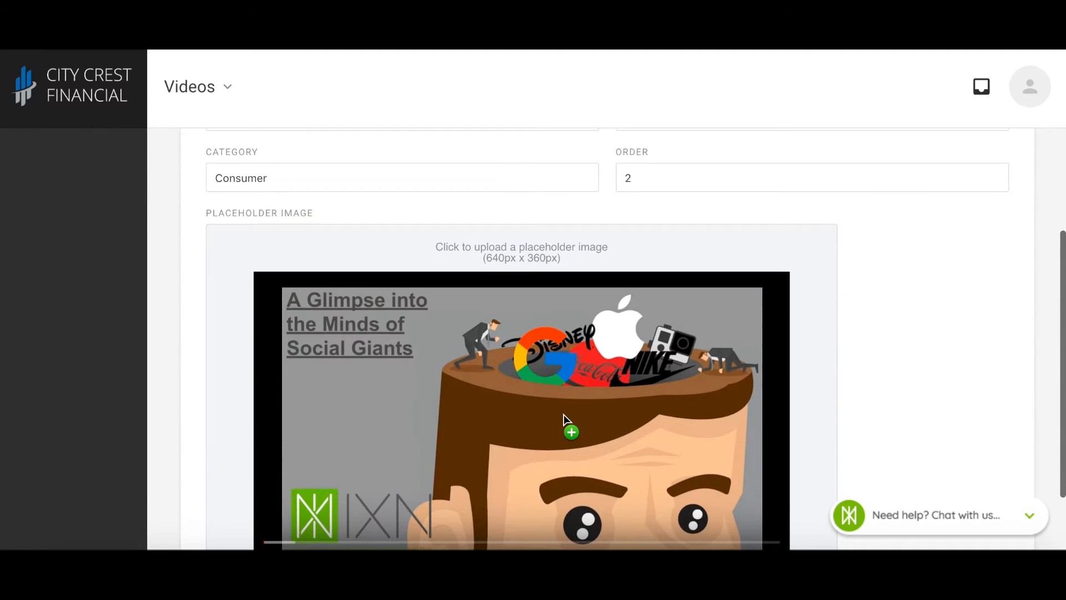
{"action": "scroll", "scroll_direction": "down", "scroll_amount": 3}
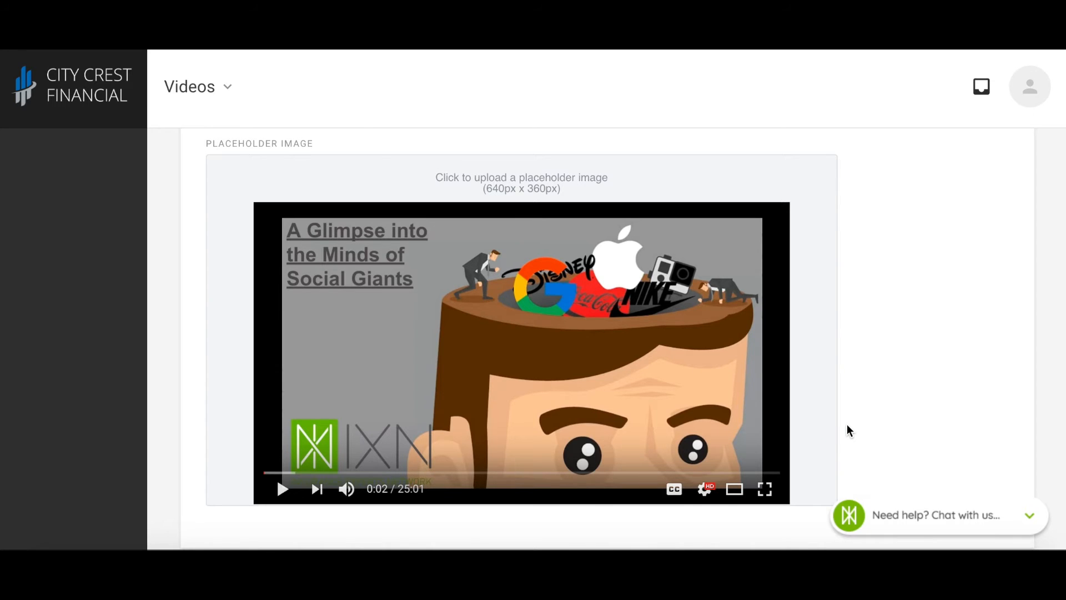
{"action": "scroll", "scroll_direction": "down", "scroll_amount": 3}
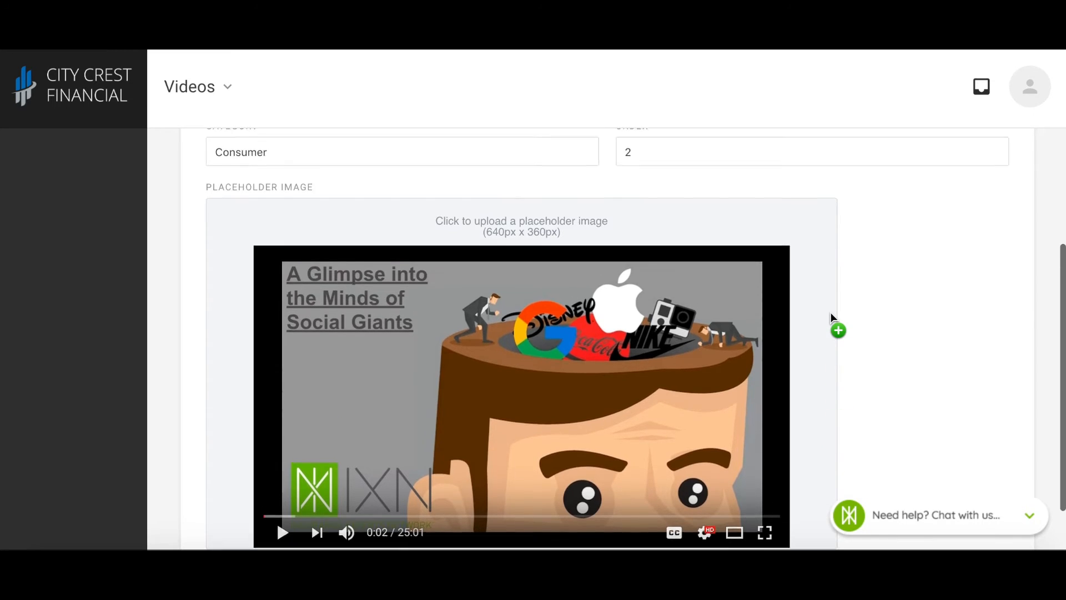